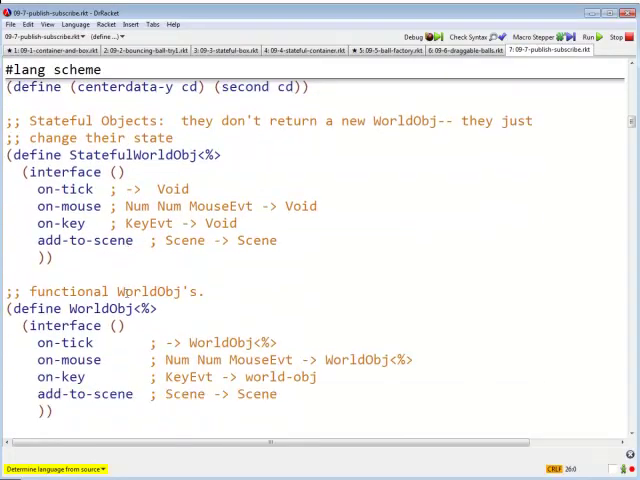
Scroll to the Box% class and place the cursor after (field [subscribers empty])
scroll(down, 3)
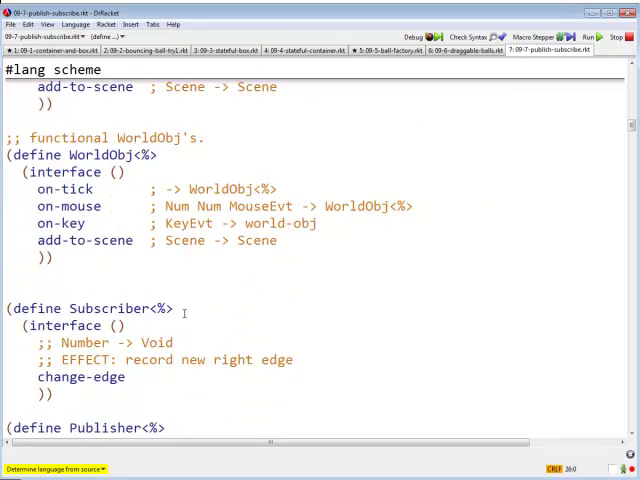
click(172, 308)
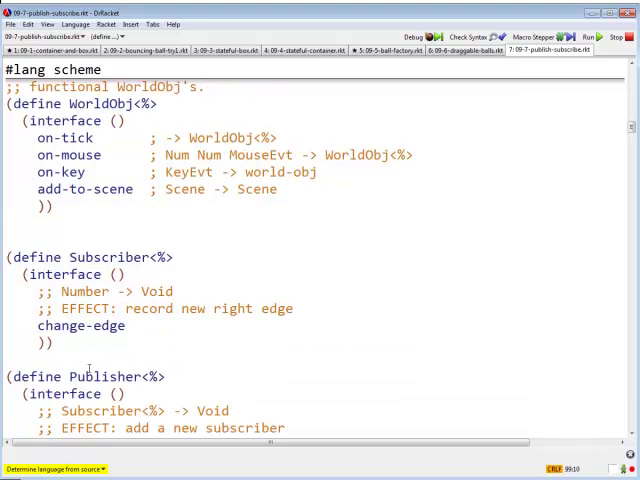
scroll(down, 3)
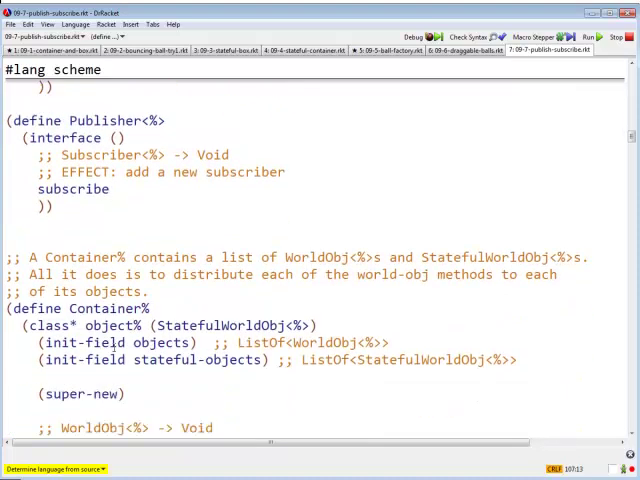
scroll(down, 3)
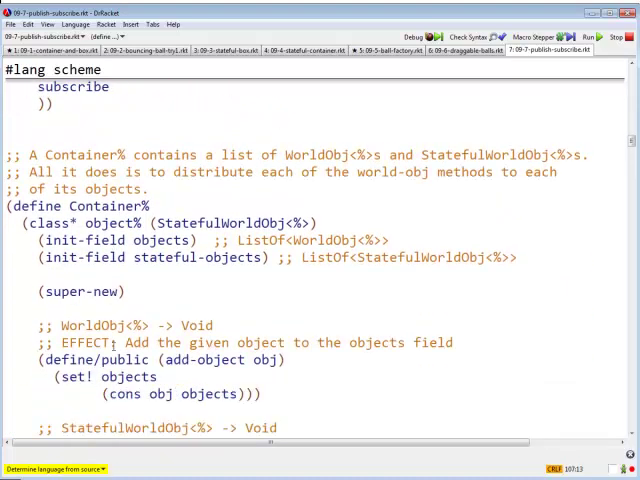
scroll(down, 3)
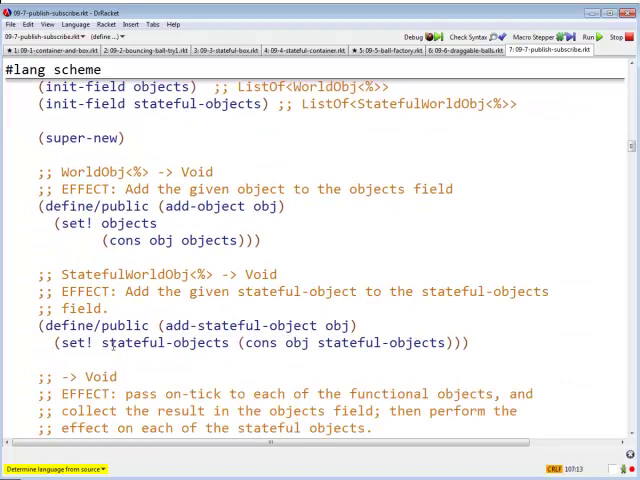
scroll(down, 3)
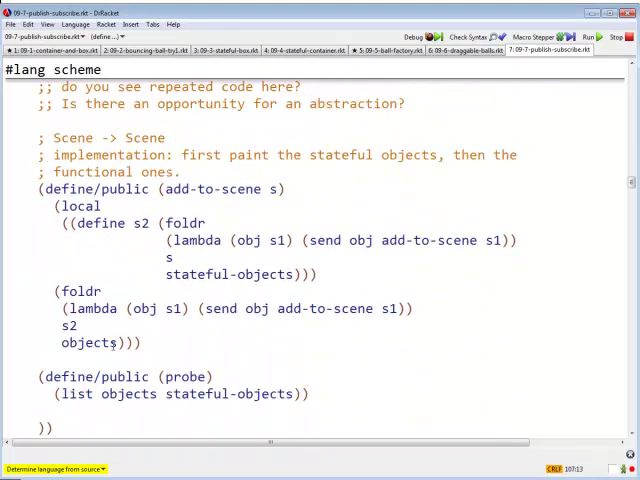
scroll(down, 3)
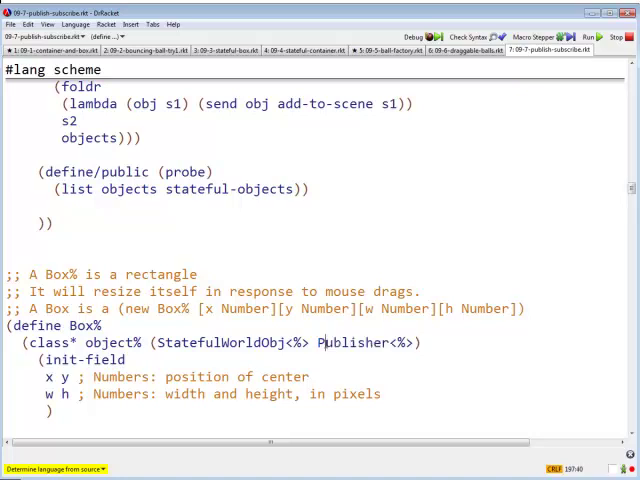
scroll(down, 3)
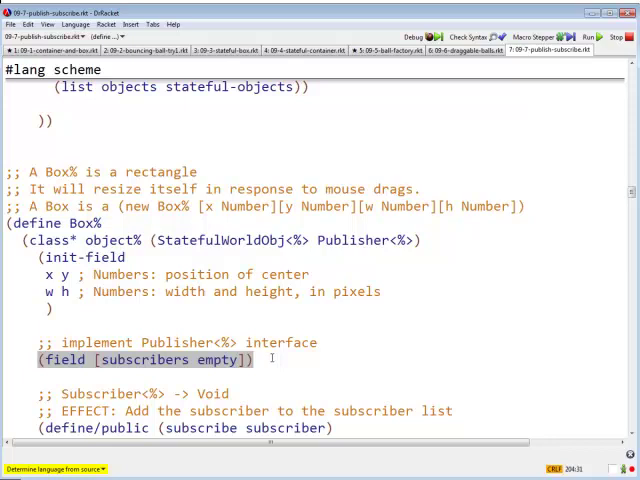
mouse_move(272, 360)
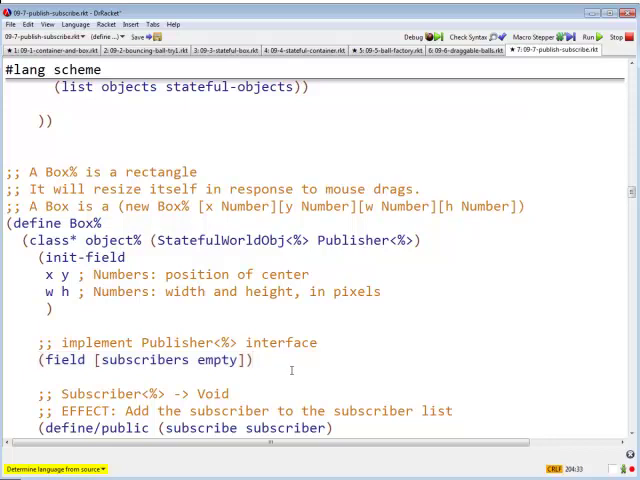
Add the type comment ; ListOf<Subscriber<%>> to the subscribers field and select the set! subscribers expression
text(; ListOf)
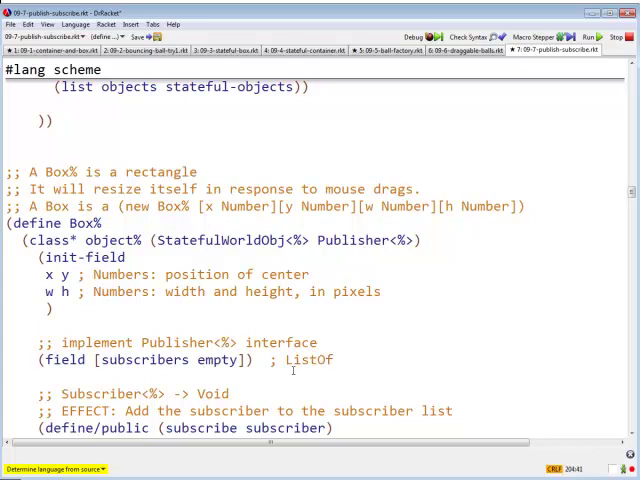
text(<Subscriber<%>>)
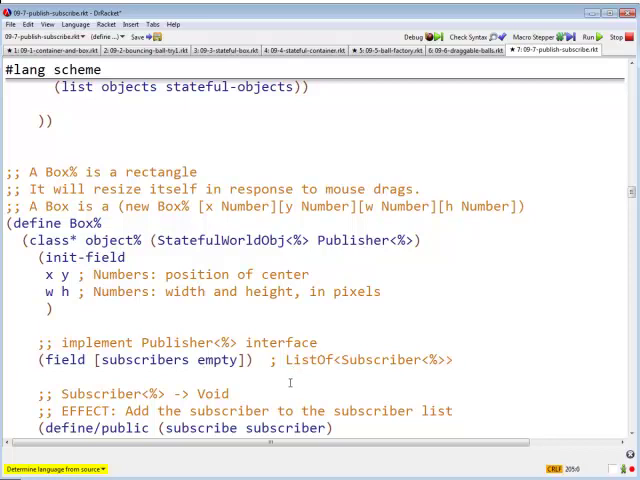
scroll(down, 3)
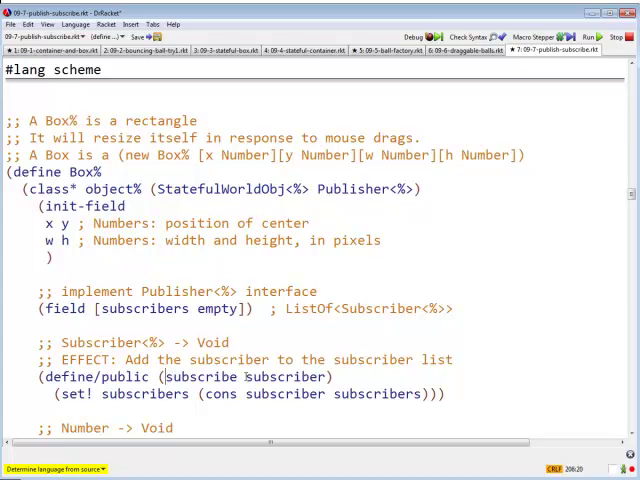
double_click(276, 376)
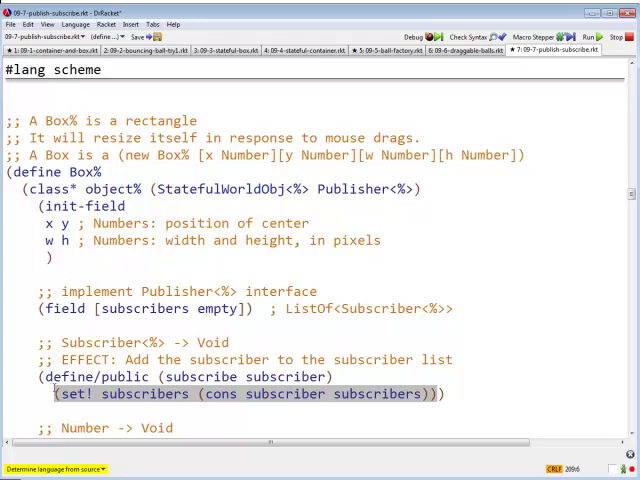
Rename the publish parameter to val so (send obj change-edge val) notifies every subscriber
scroll(down, 3)
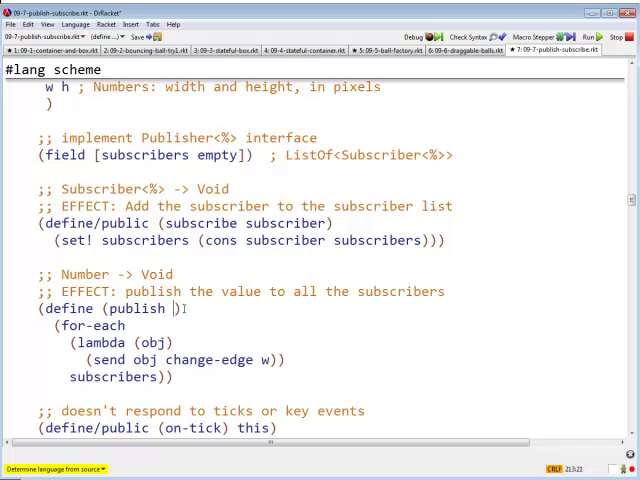
text(v)
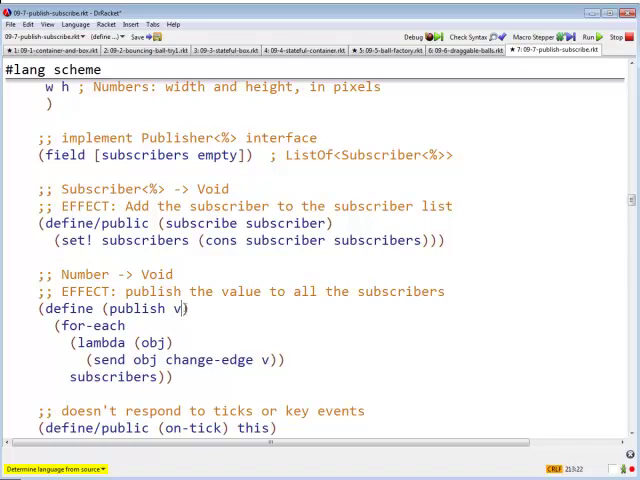
text(al)
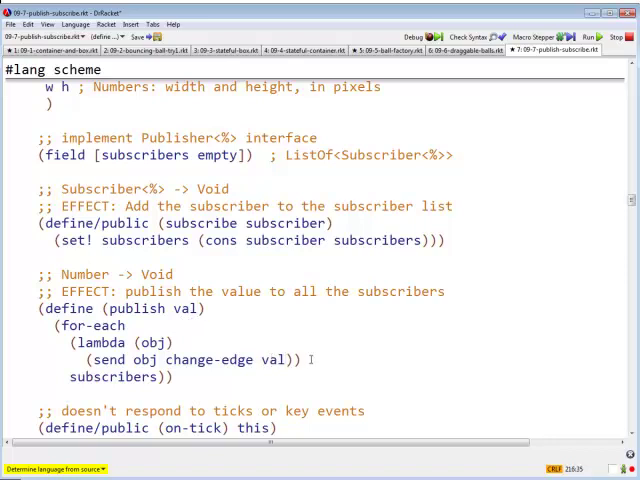
drag(40, 308, 172, 376)
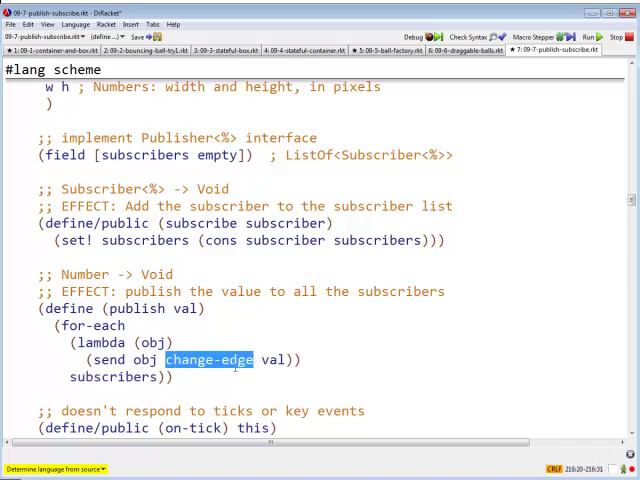
double_click(150, 360)
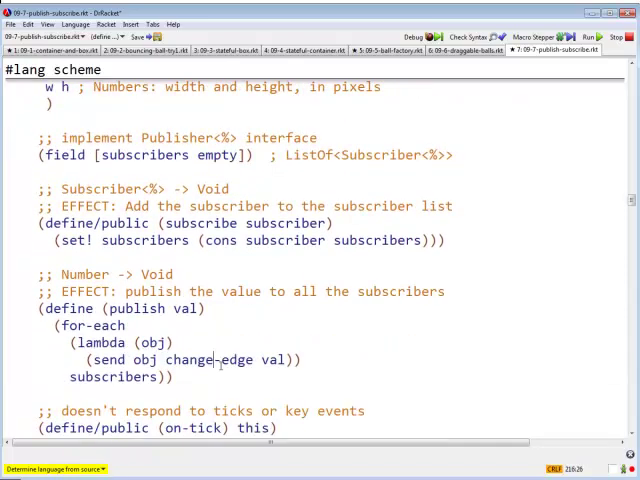
scroll(down, 3)
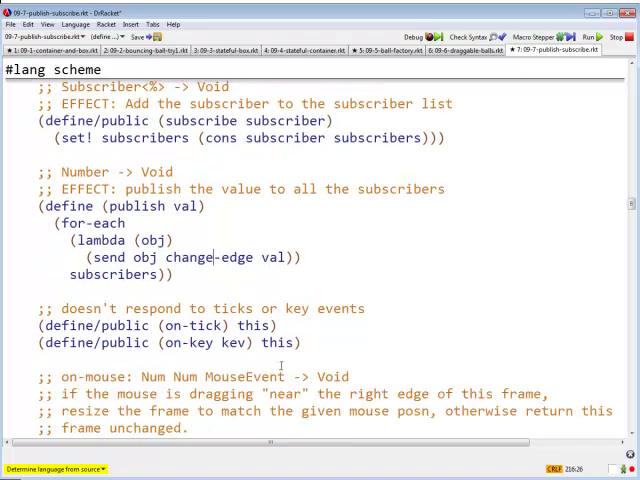
scroll(down, 3)
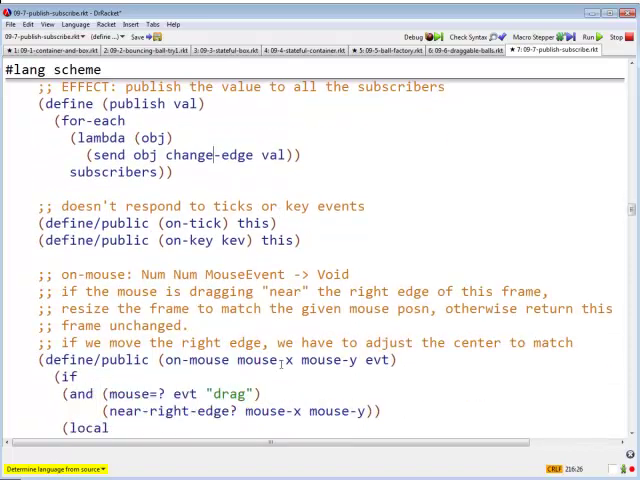
scroll(down, 3)
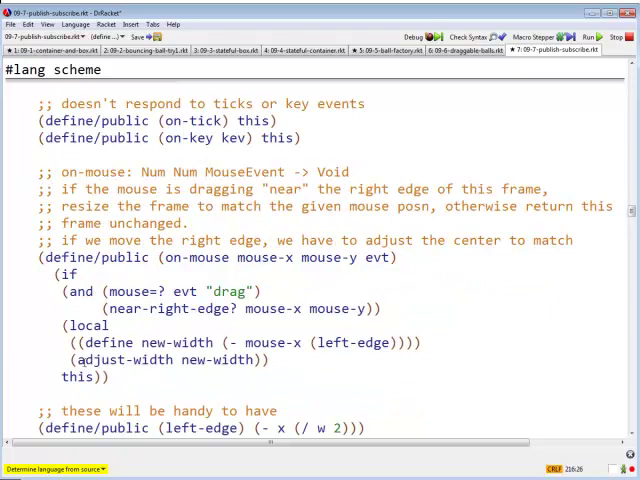
scroll(down, 3)
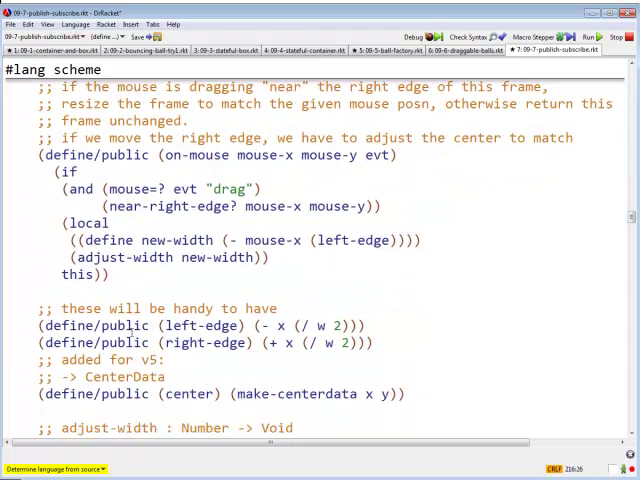
scroll(down, 3)
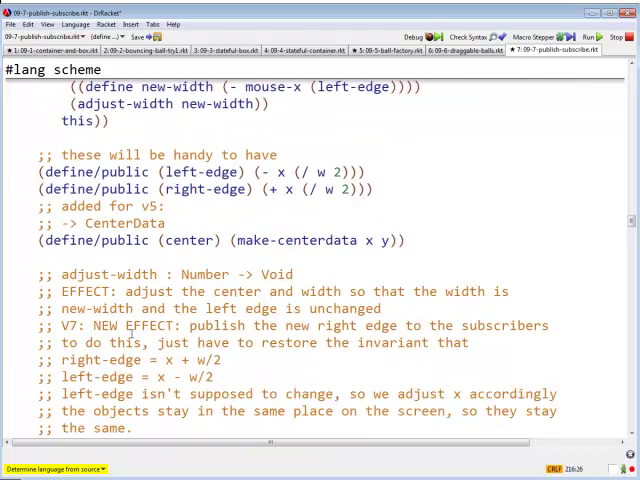
scroll(down, 3)
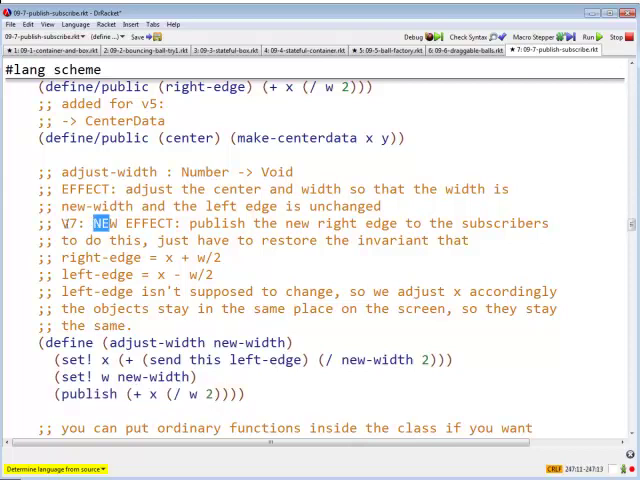
drag(88, 224, 316, 224)
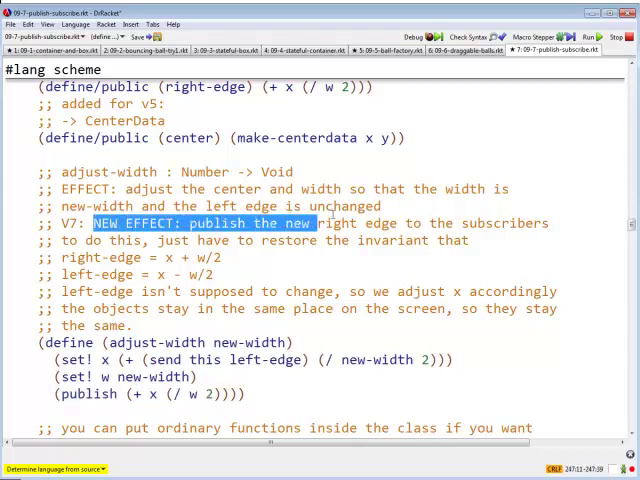
drag(312, 224, 556, 224)
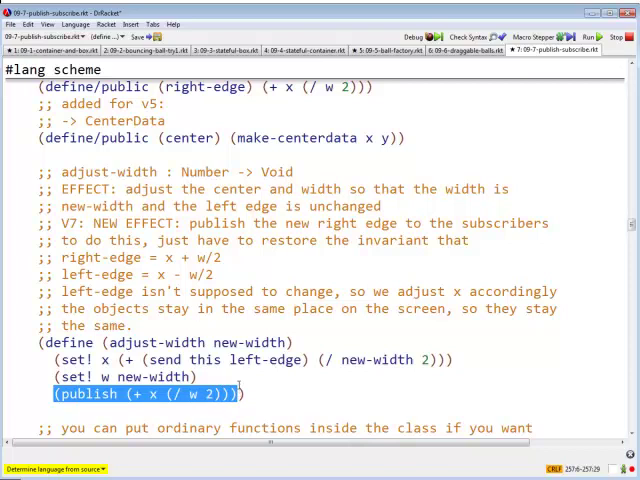
scroll(up, 3)
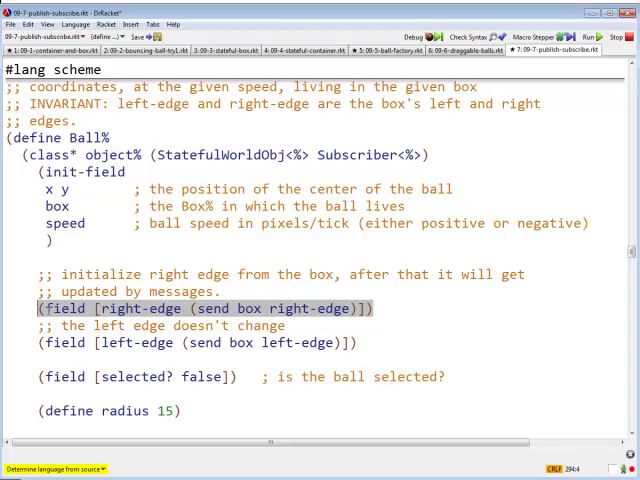
click(108, 308)
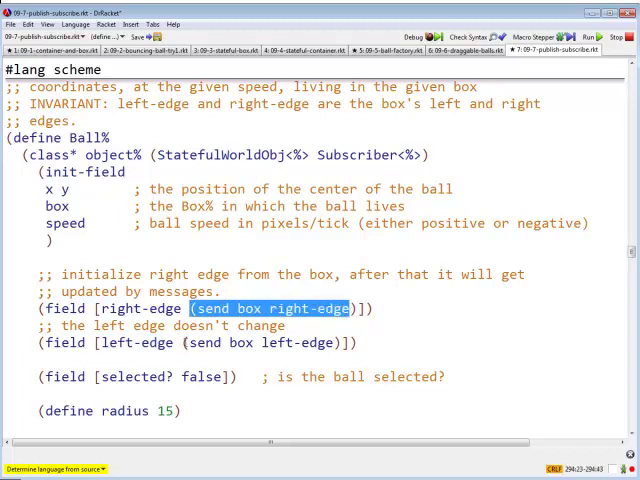
double_click(56, 204)
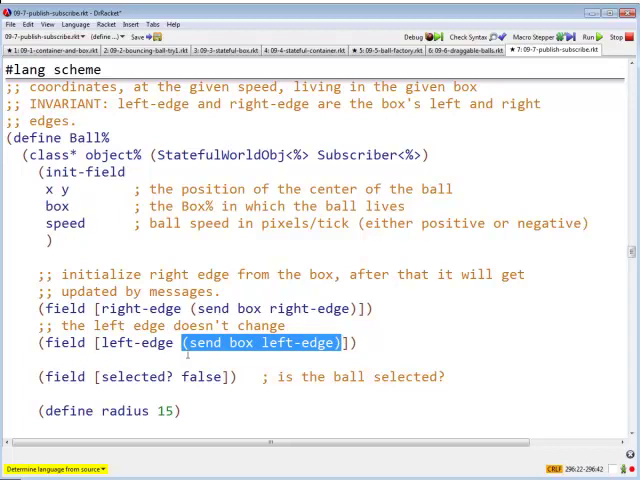
scroll(down, 3)
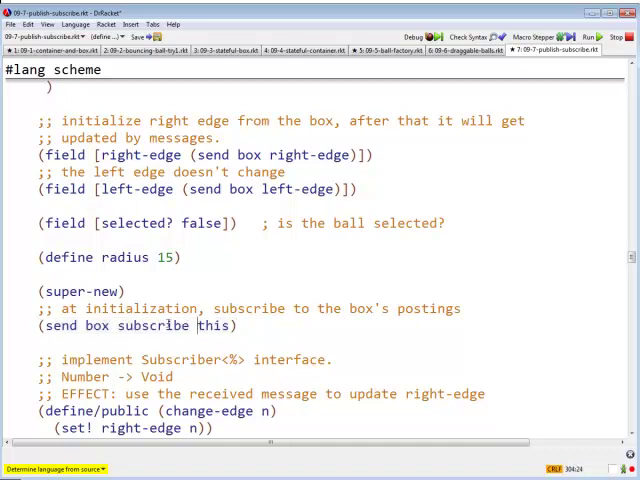
double_click(152, 326)
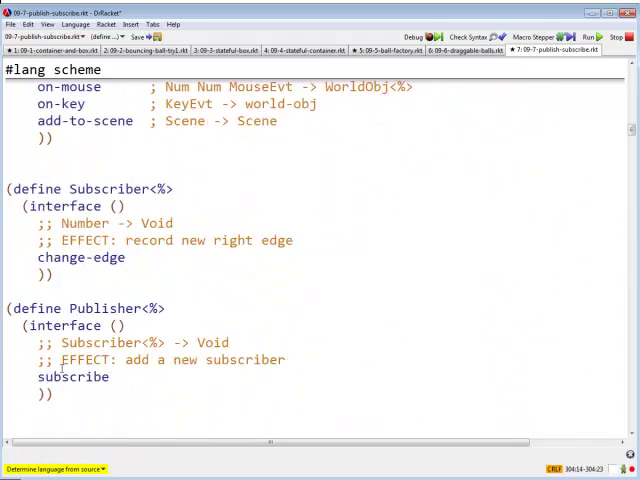
double_click(112, 342)
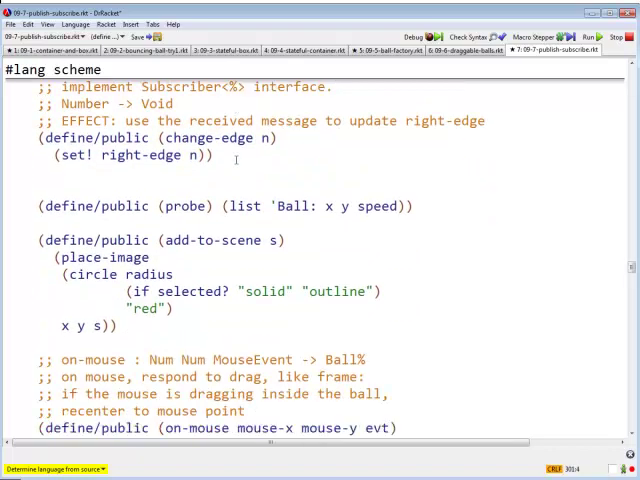
scroll(down, 3)
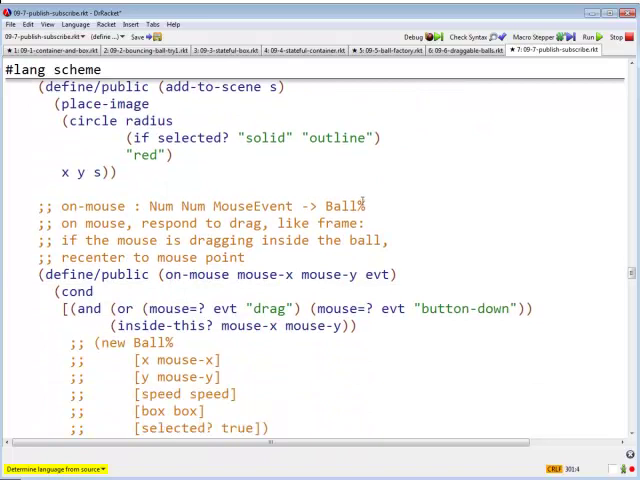
double_click(350, 206)
text(Void)
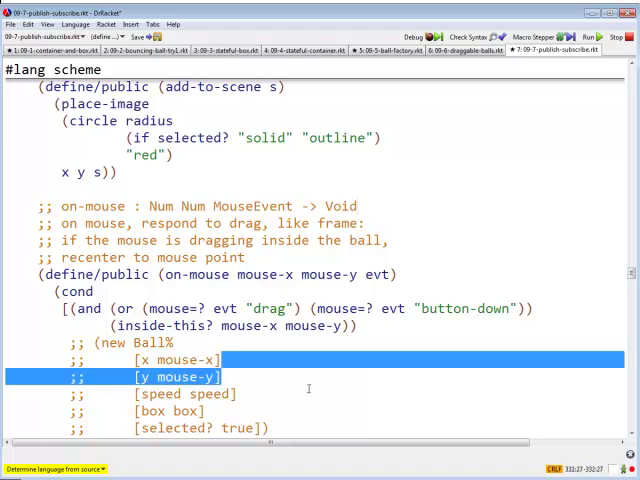
scroll(down, 3)
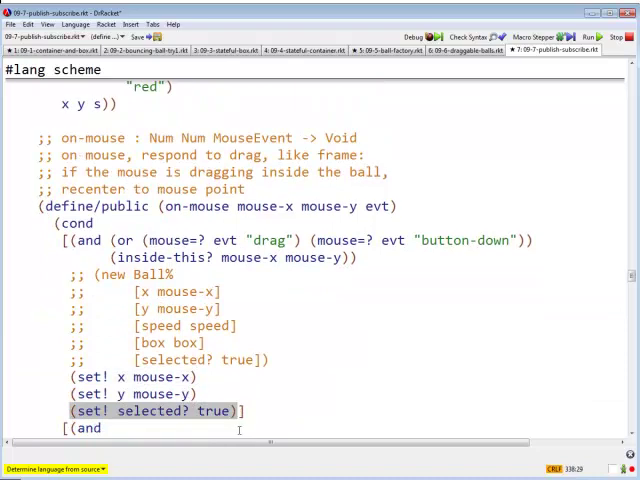
scroll(down, 3)
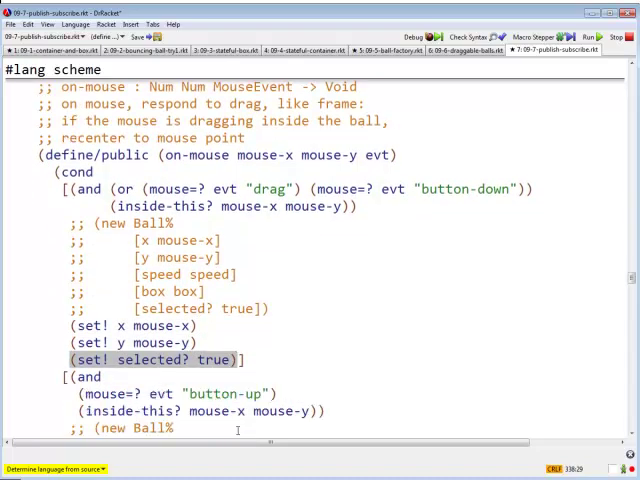
scroll(down, 3)
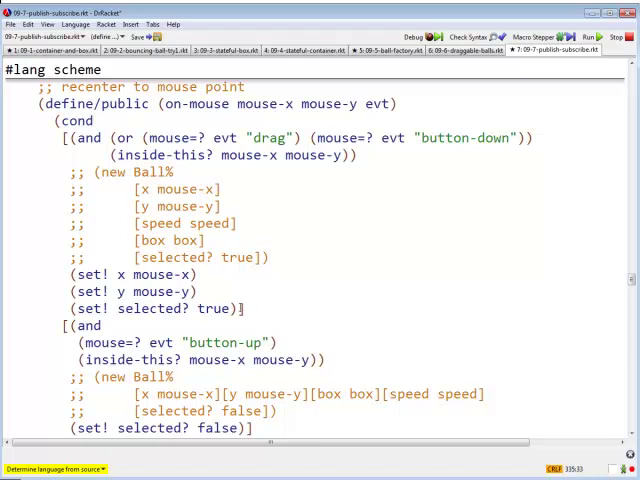
scroll(down, 3)
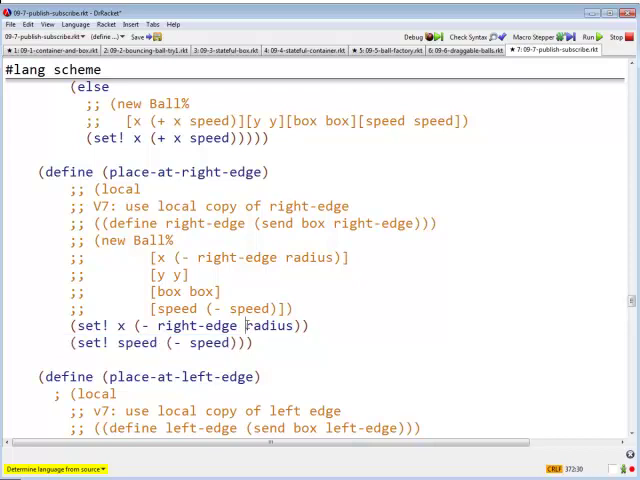
scroll(down, 3)
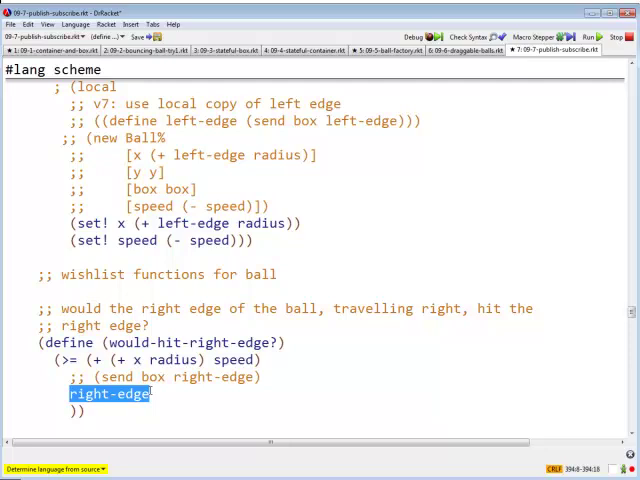
click(150, 394)
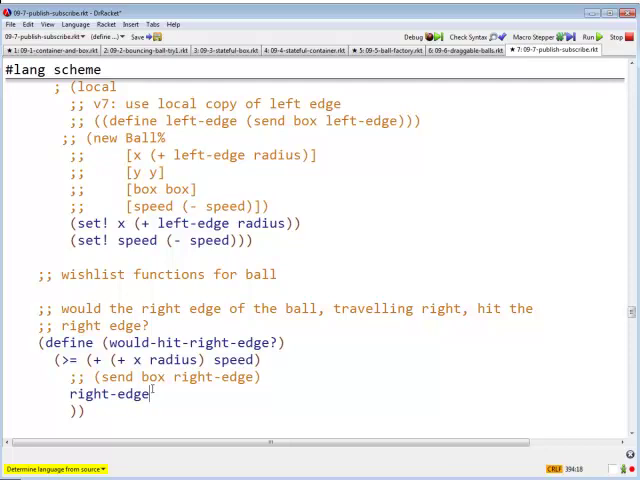
scroll(down, 3)
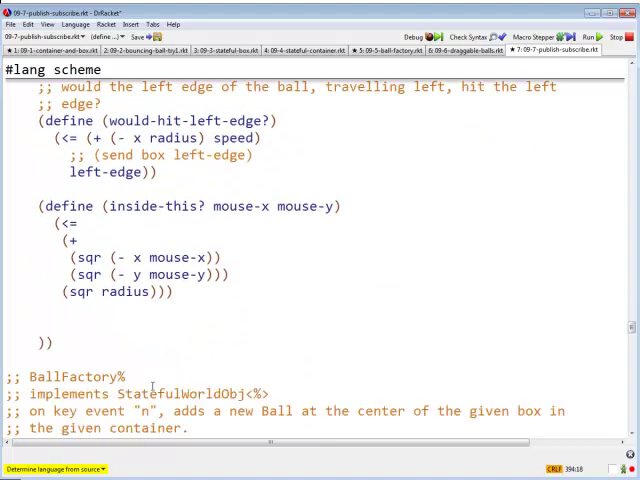
scroll(down, 3)
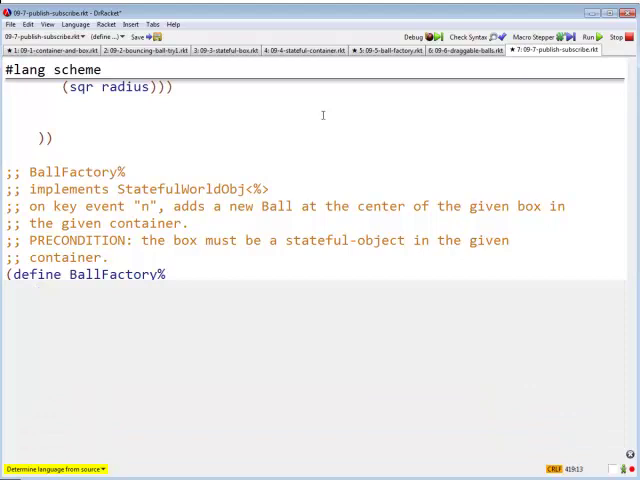
click(600, 36)
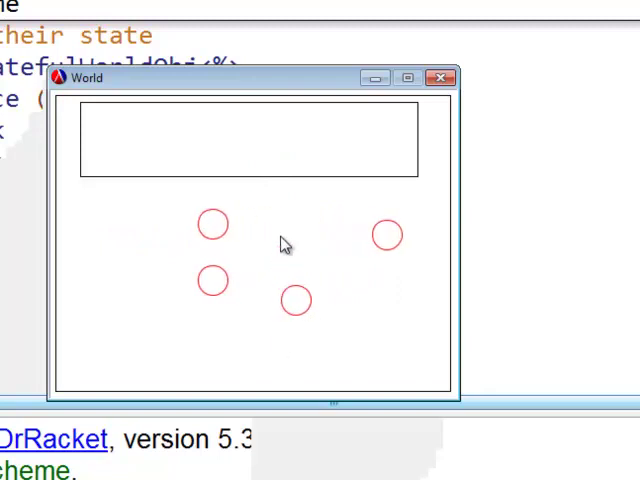
Run the program so the World window shows the box with red balls bouncing inside
click(284, 140)
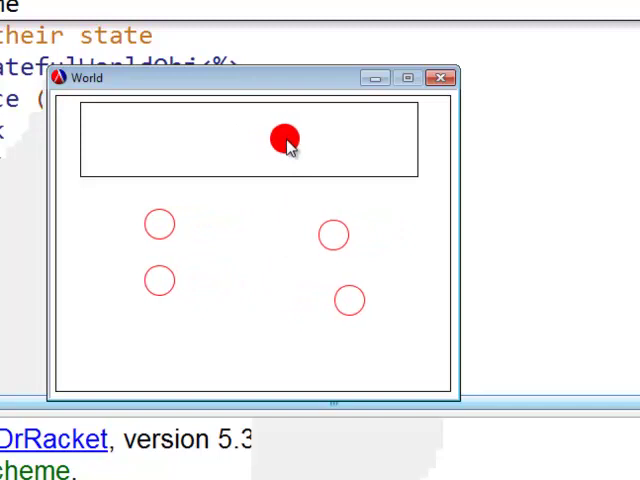